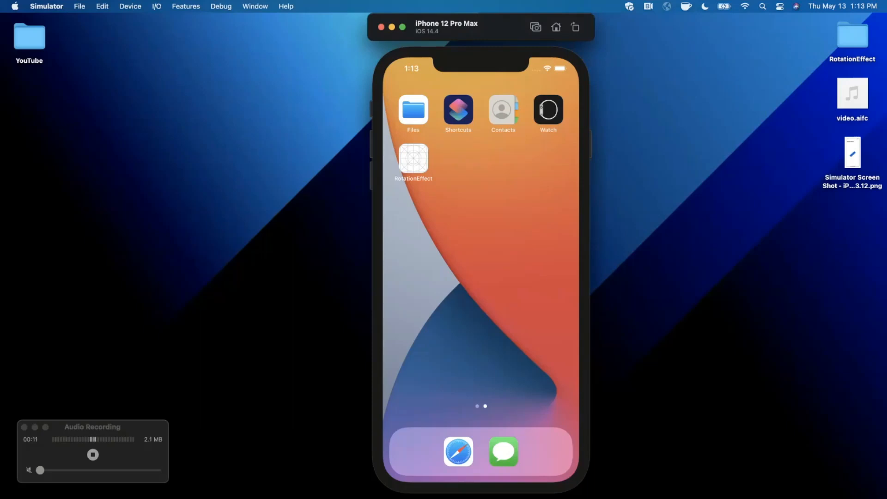
# Create an iOS App project named 'RotationEffect' and save it on the Desktop.
pyautogui.click(413, 159)
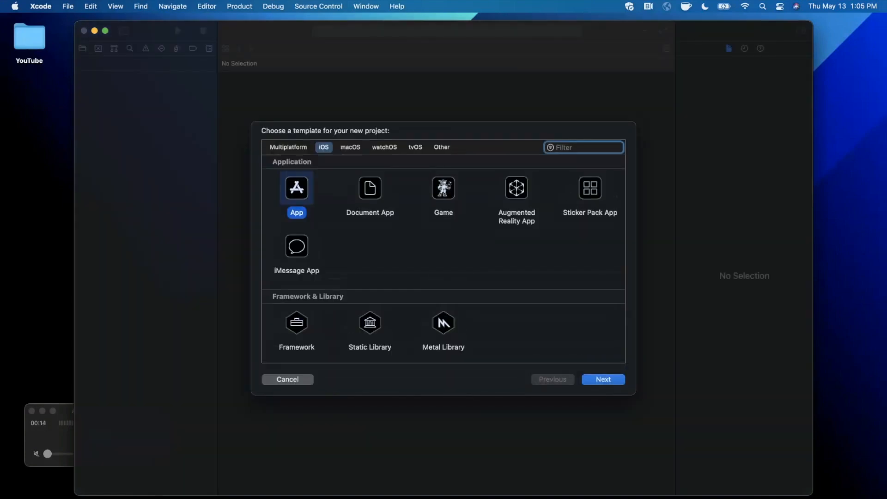
pyautogui.click(602, 379)
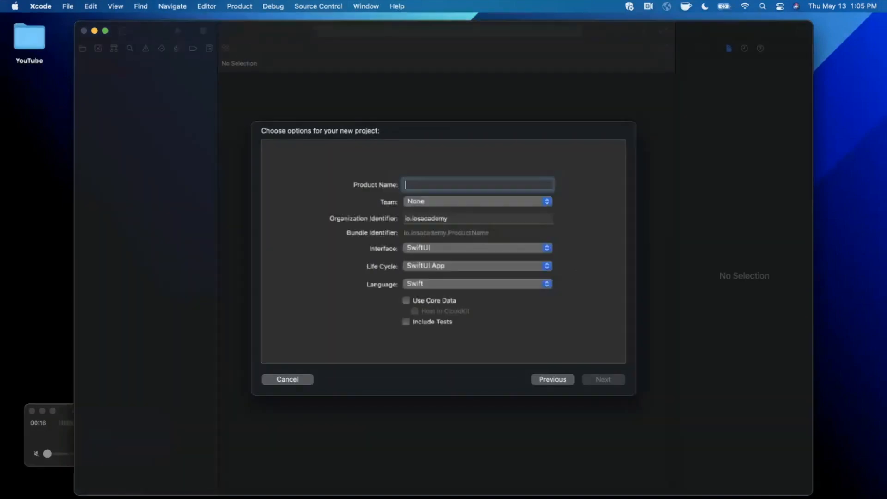
pyautogui.write('Rd')
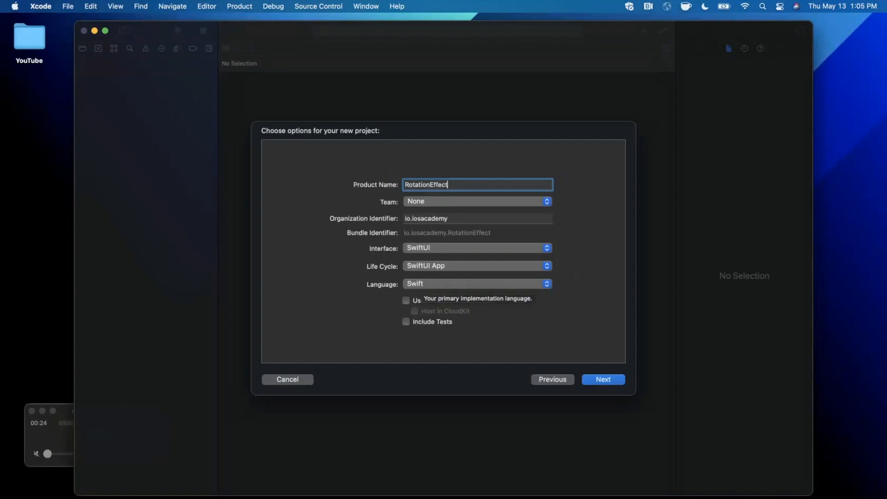
pyautogui.click(602, 379)
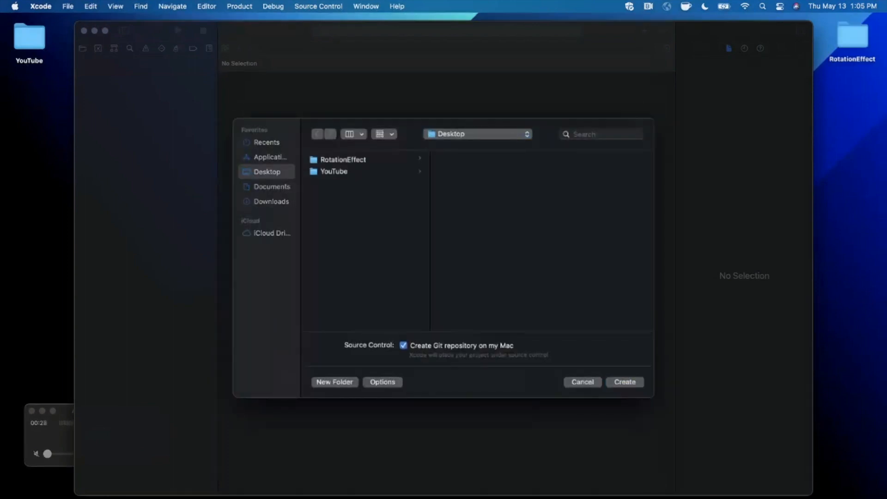
pyautogui.click(624, 382)
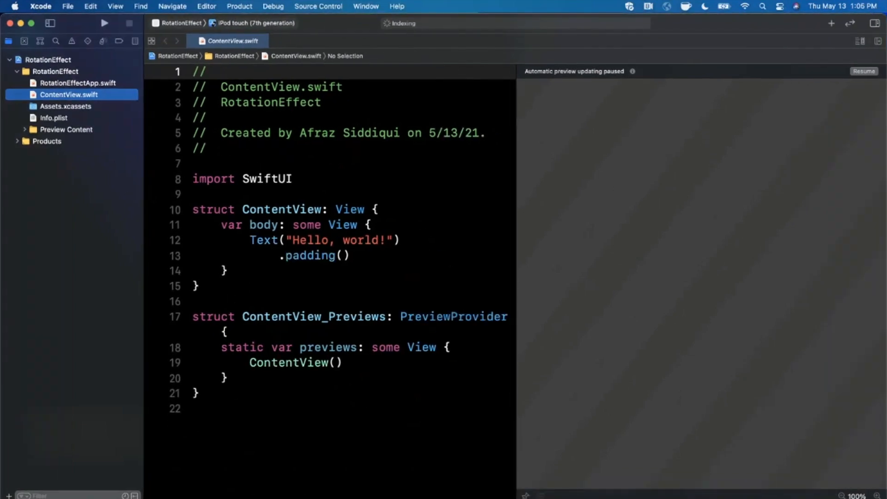
# Set the run destination to iPhone 12 Pro Max.
pyautogui.click(254, 23)
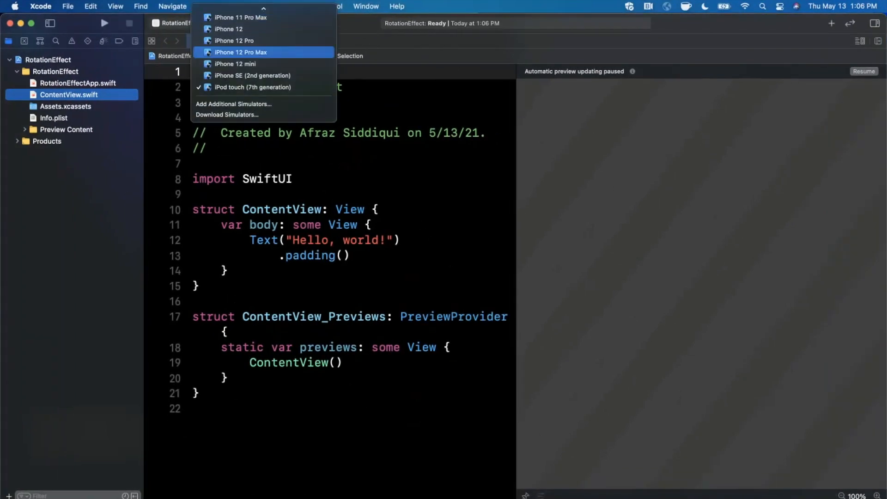
pyautogui.click(241, 52)
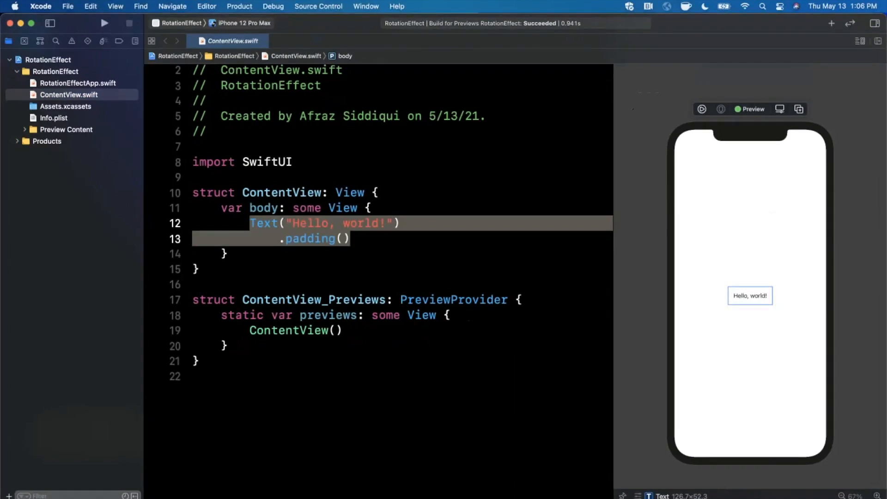
# Wrap the Text in a NavigationView and VStack titled 'Rotation Effect'.
pyautogui.write('NavigationView {')
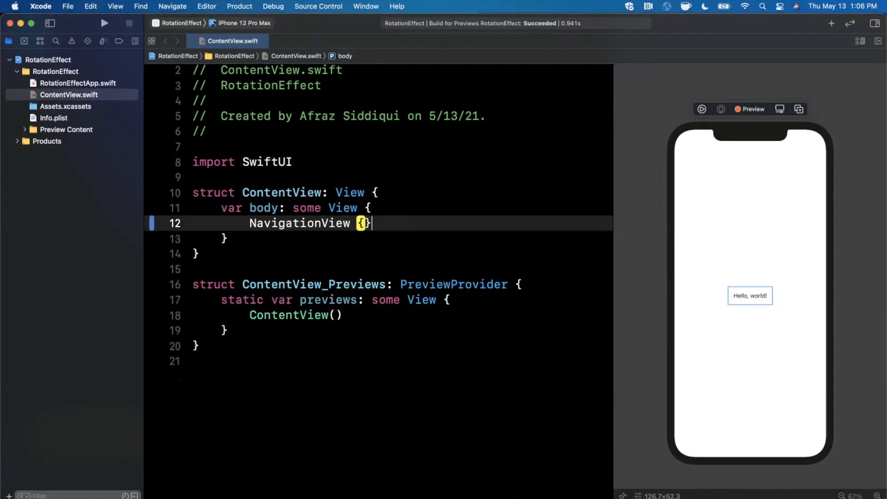
pyautogui.write('VStack {')
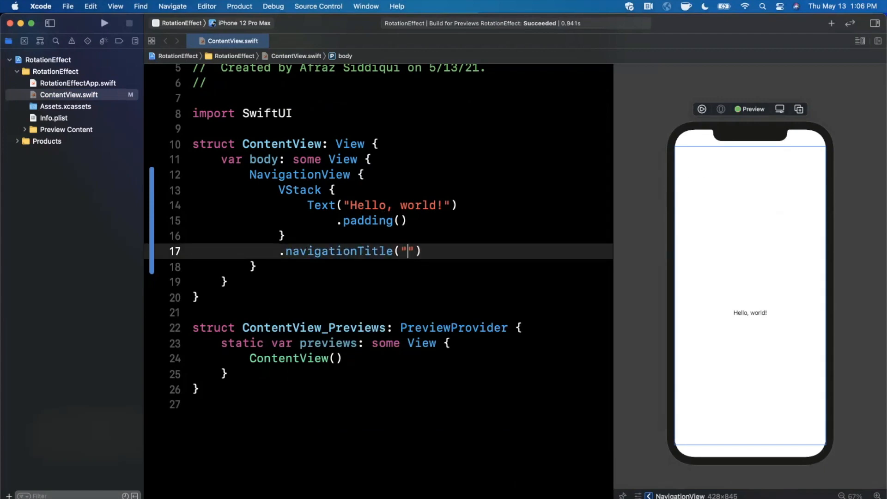
pyautogui.write('Rotation Effec')
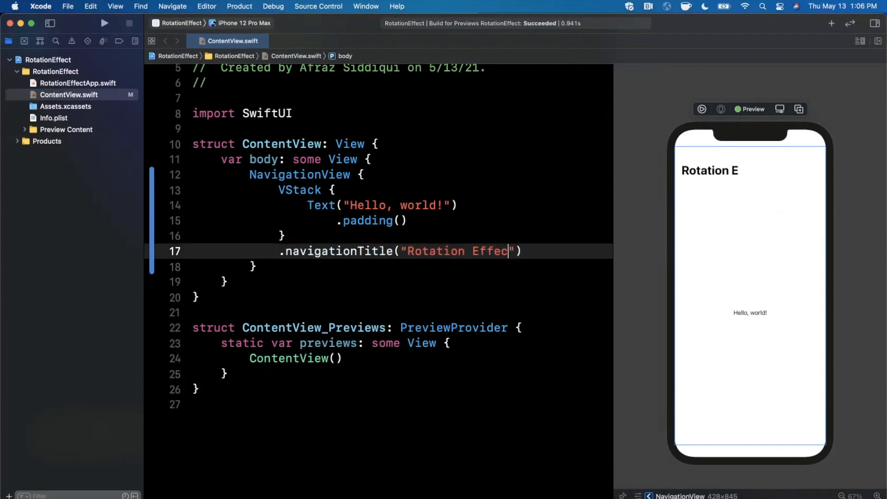
pyautogui.write('t')
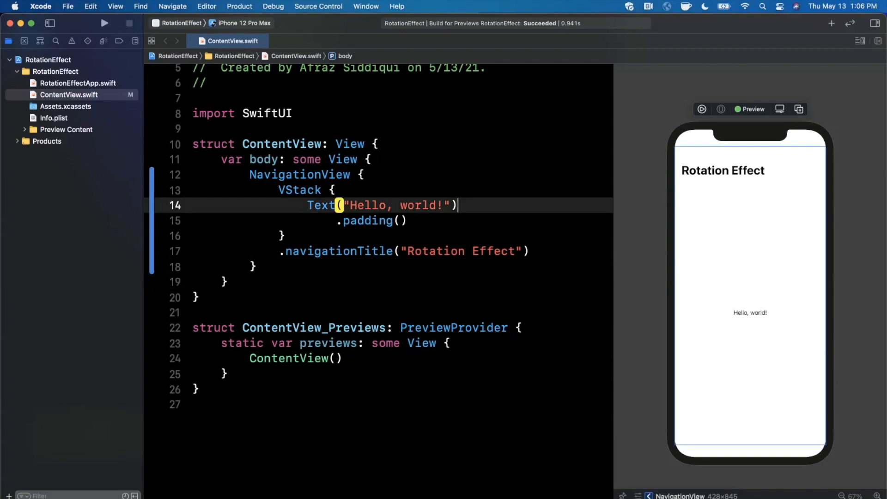
# Make the Hello, world! text bold with .font(.system(size: 32)).
pyautogui.write('.bold()')
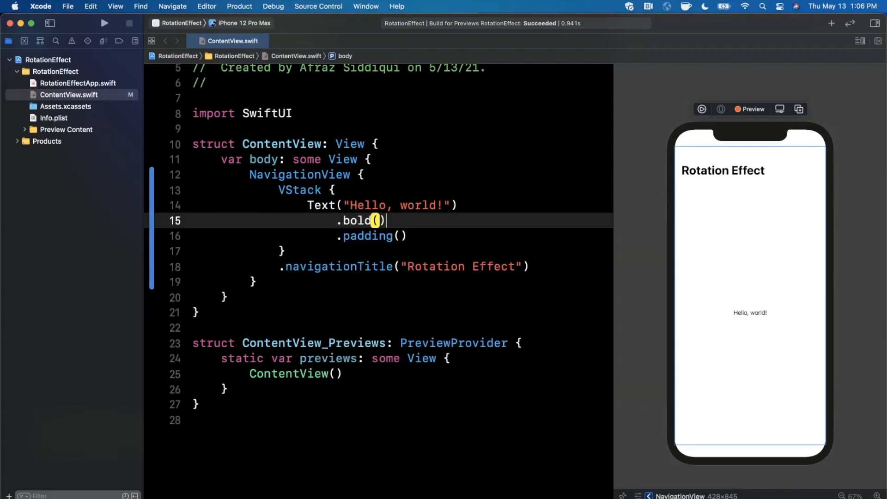
pyautogui.write('.fon')
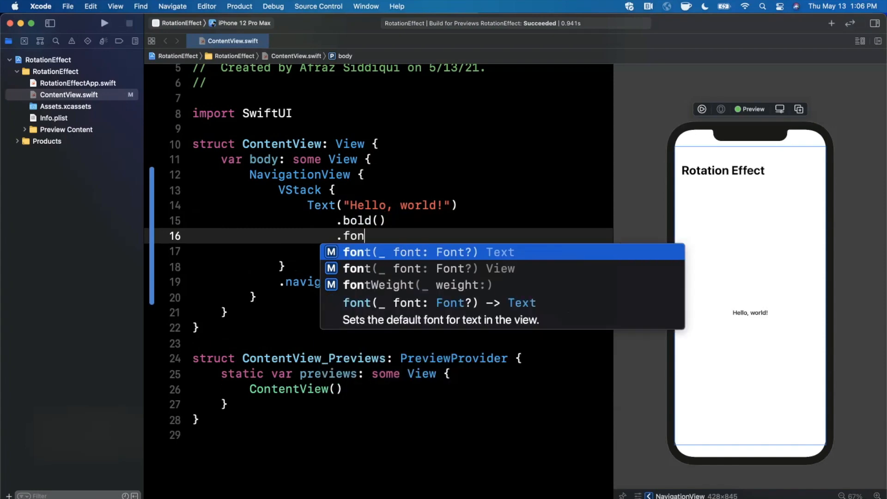
pyautogui.write('t(.syst')
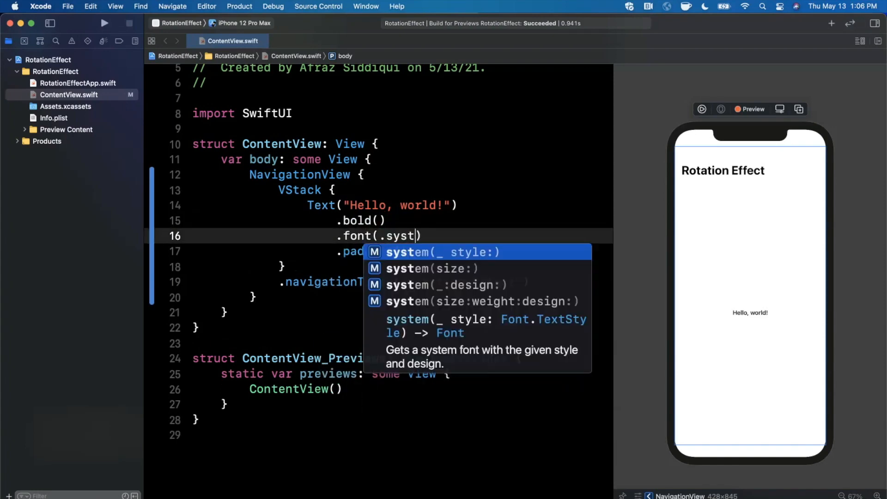
pyautogui.click(431, 267)
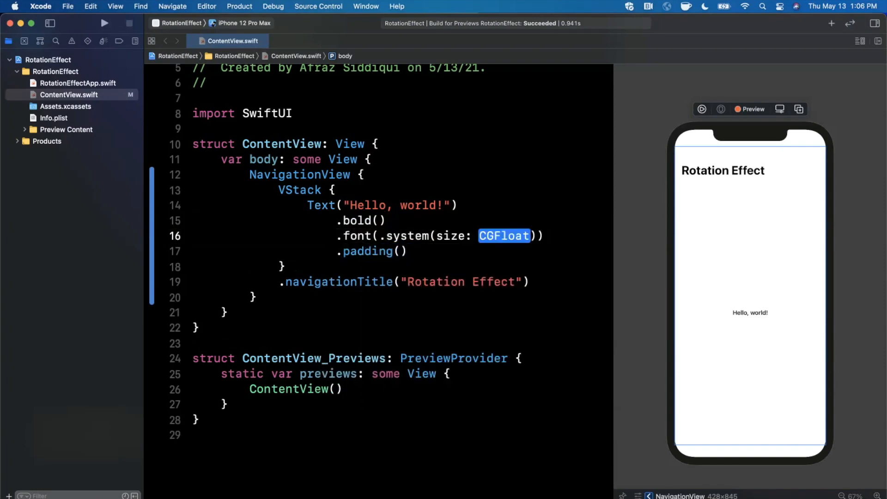
pyautogui.write('42')
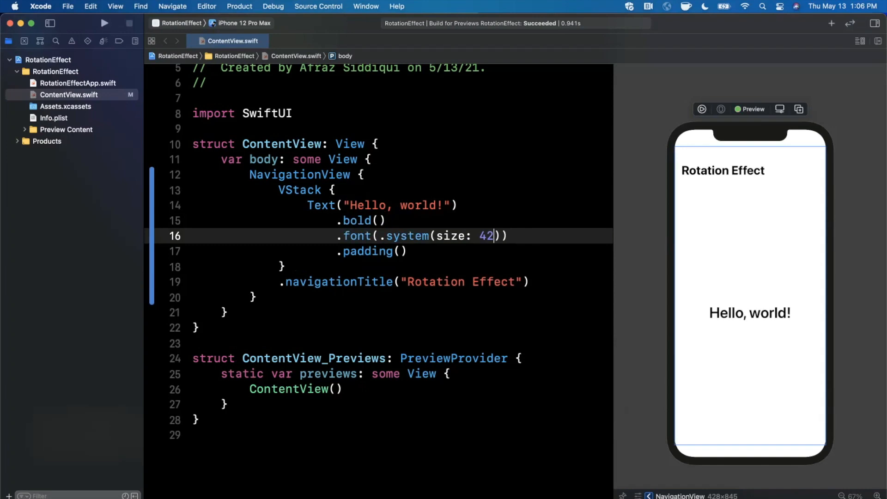
pyautogui.write('3')
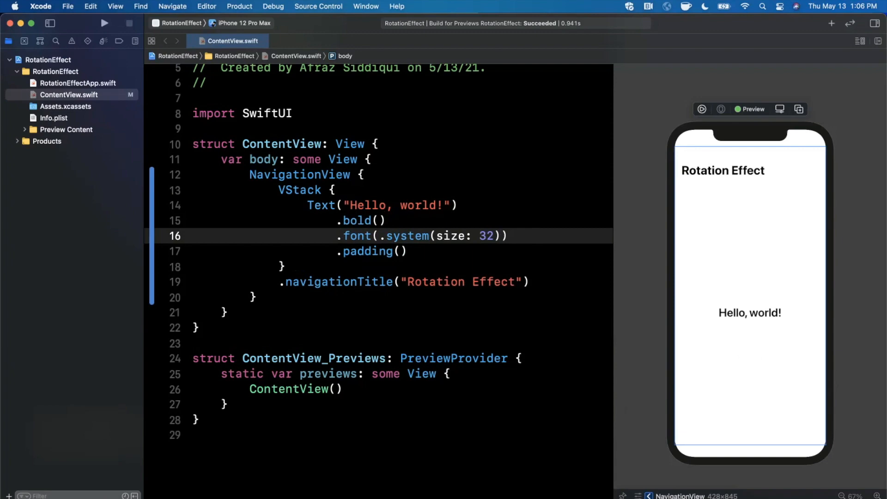
pyautogui.click(421, 282)
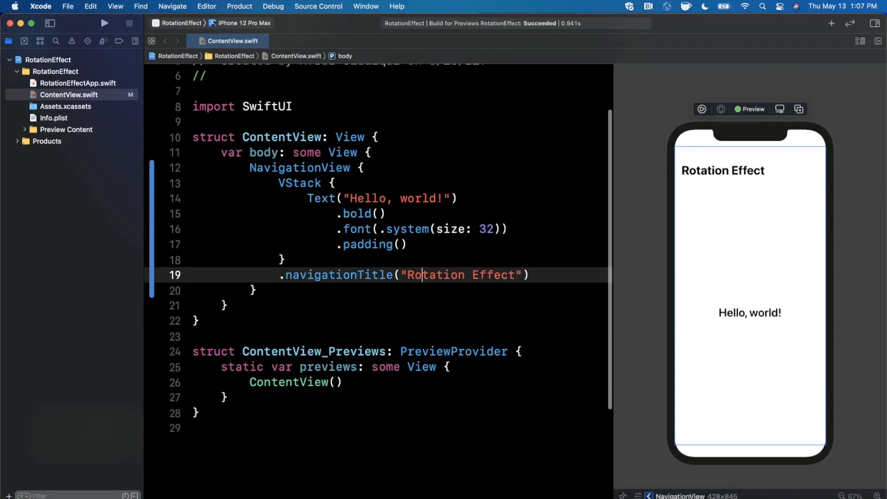
# Add .rotationEffect(_ angle:) after .padding() via code completion.
pyautogui.write('.')
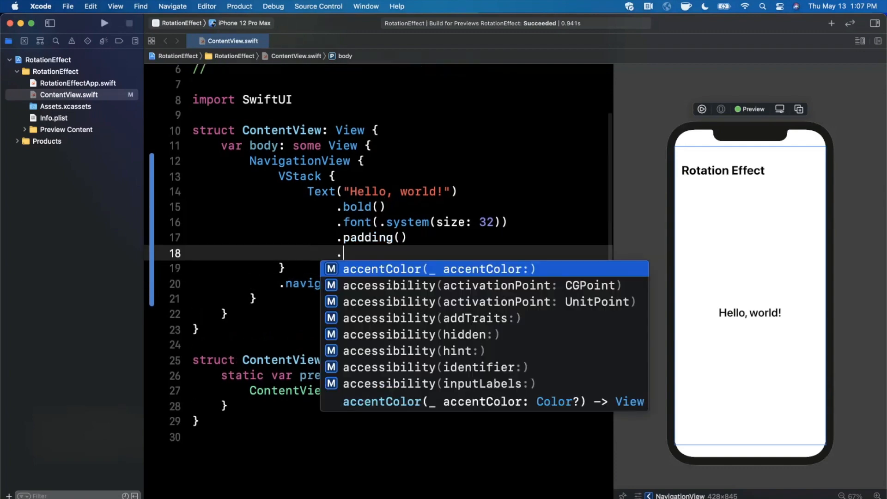
pyautogui.write('rot')
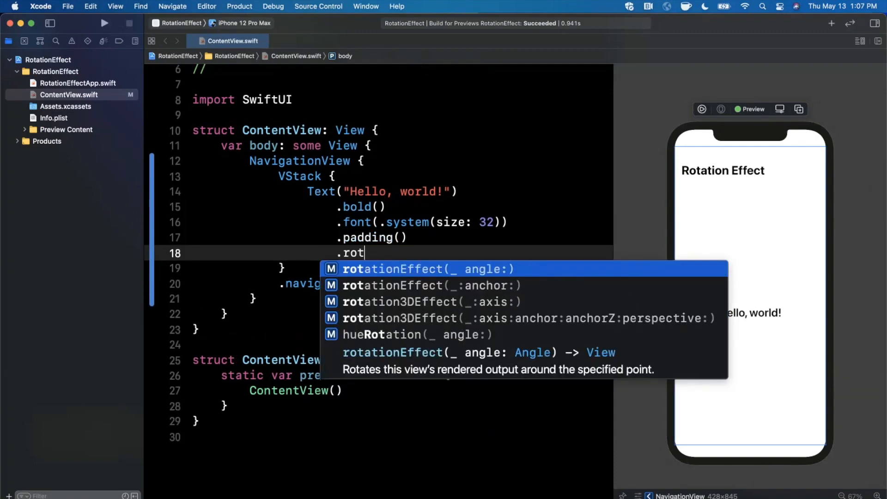
pyautogui.write('tionEffect(.zero')
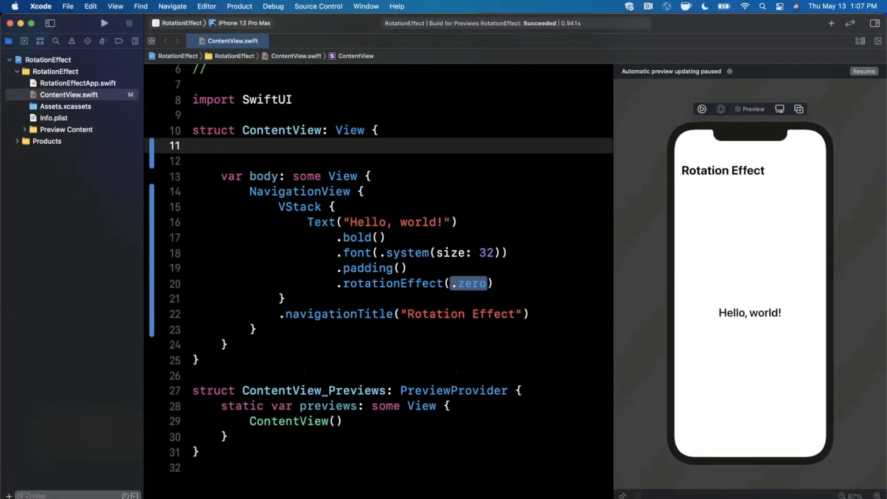
pyautogui.write('@State var')
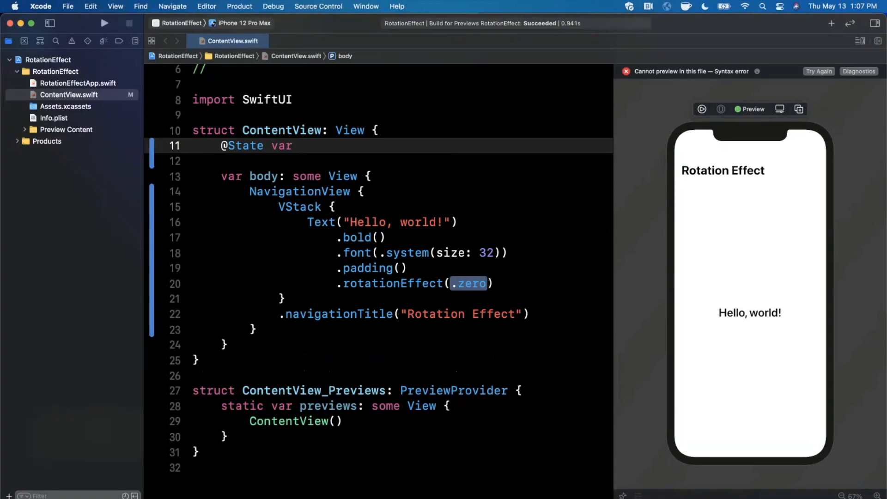
pyautogui.write('currentAngle')
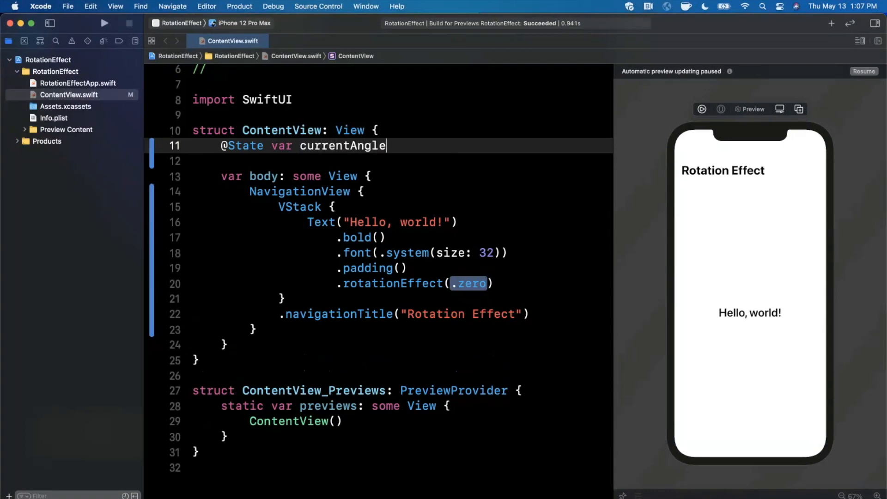
pyautogui.write(': Angle = .')
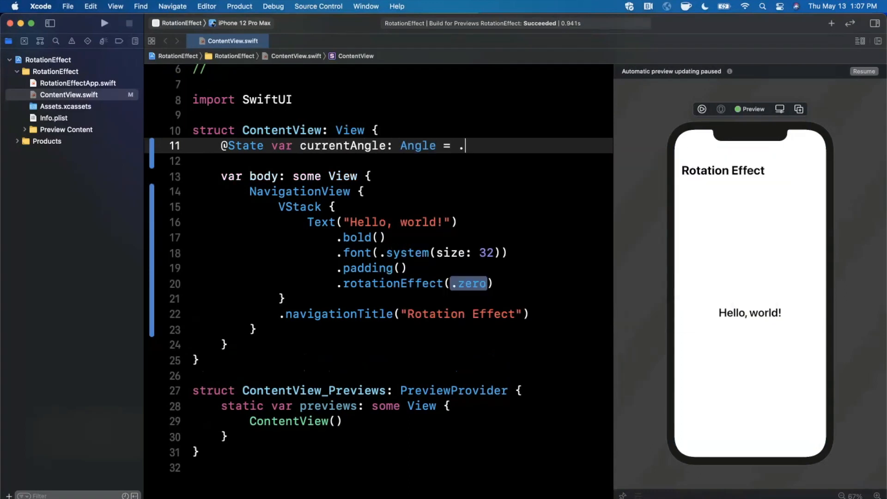
pyautogui.write('degreeos()')
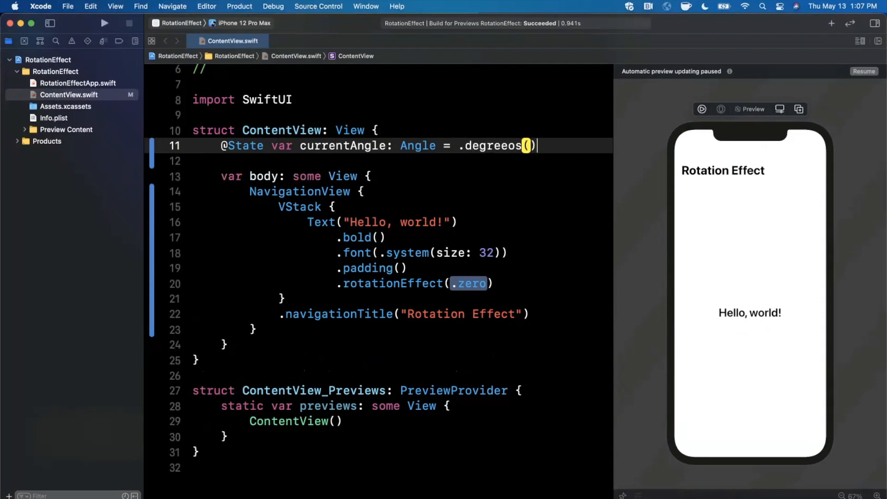
pyautogui.write('0')
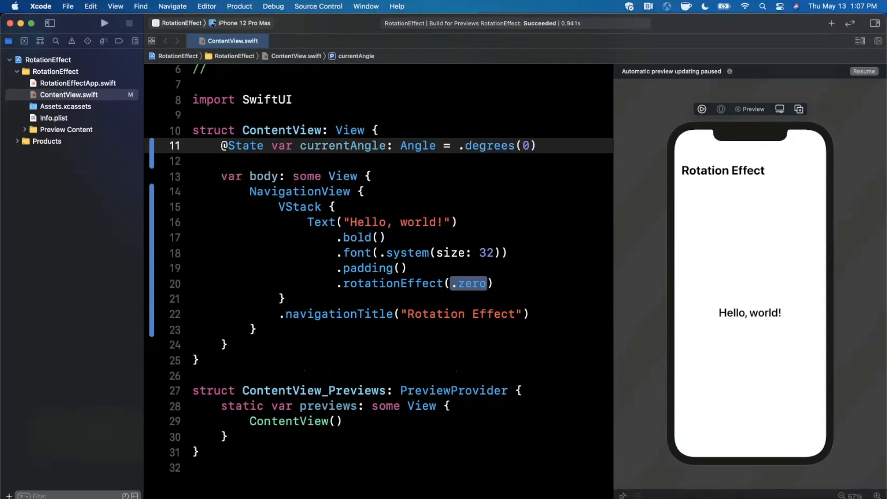
# Replace .zero in rotationEffect with currentAngle, testing 90 degrees in the preview before reverting.
pyautogui.doubleClick(342, 146)
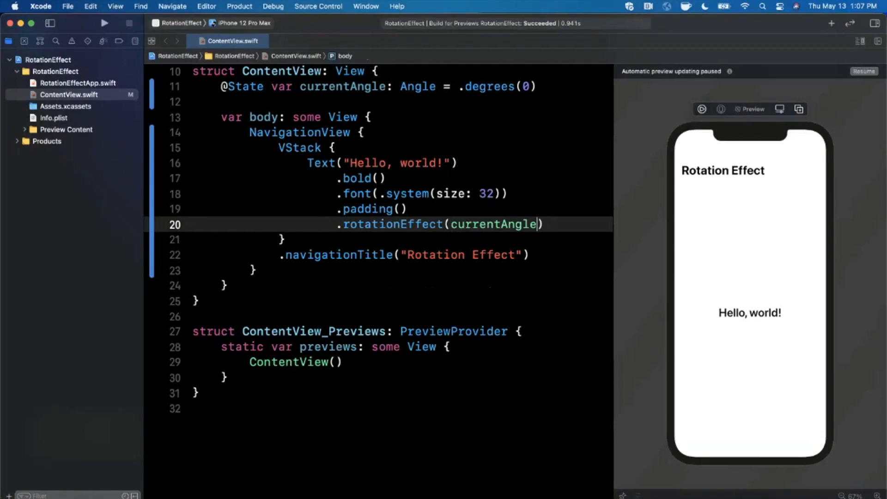
pyautogui.scroll(3)
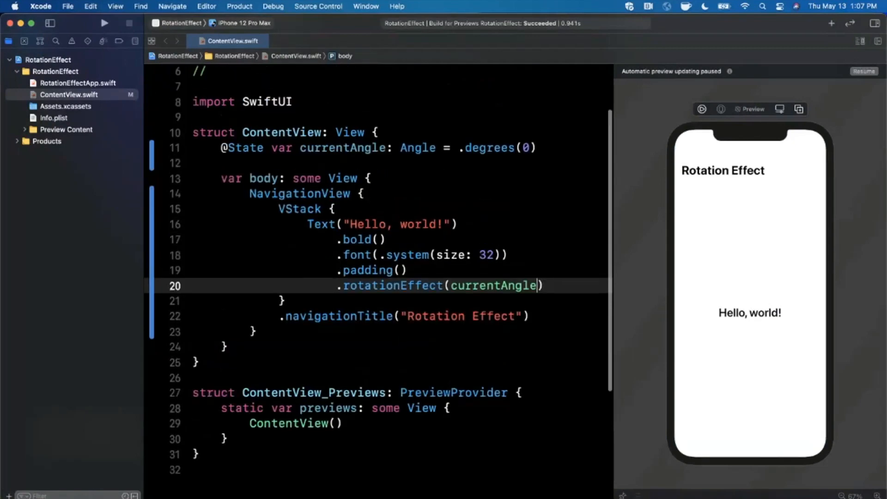
pyautogui.write('9')
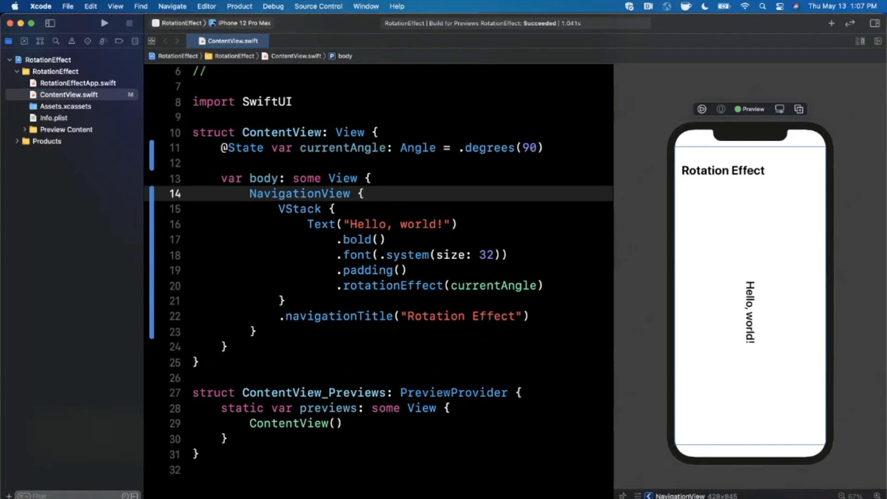
pyautogui.click(364, 193)
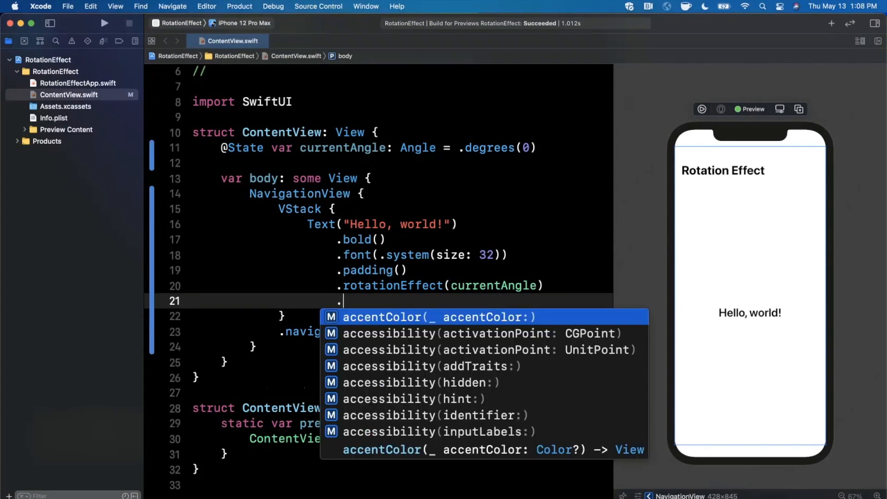
# Add .gesture( with RotationGesture() on its own line, then start typing .on.
pyautogui.write('gesture(')
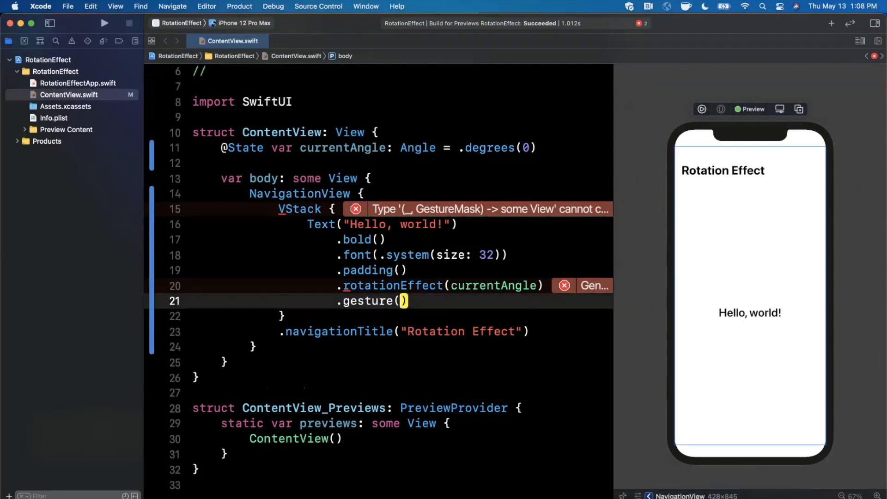
pyautogui.press('backspace')
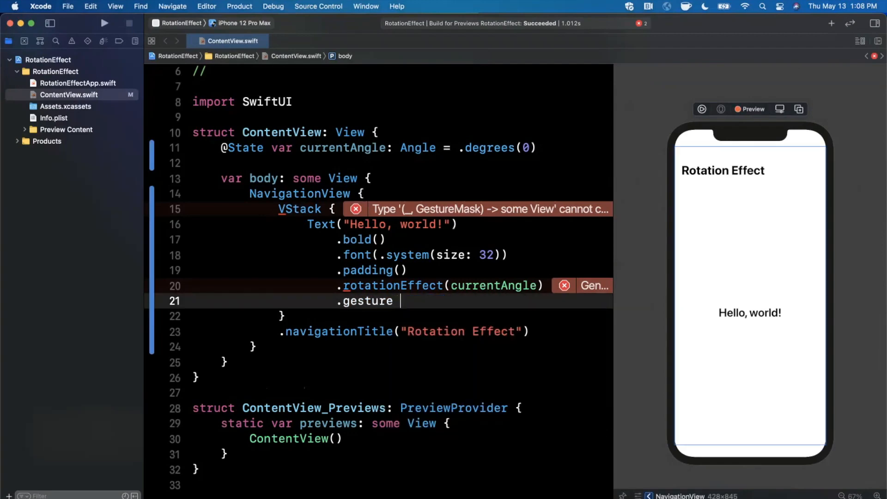
pyautogui.write('(')
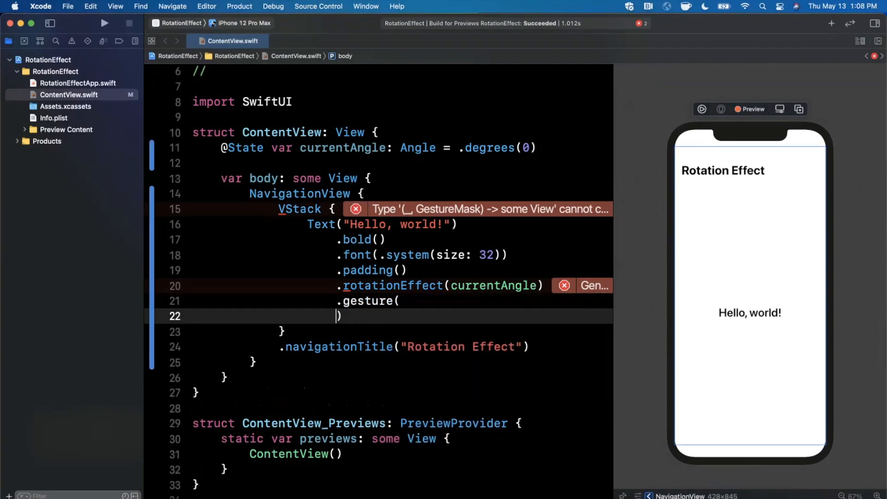
pyautogui.press('return')
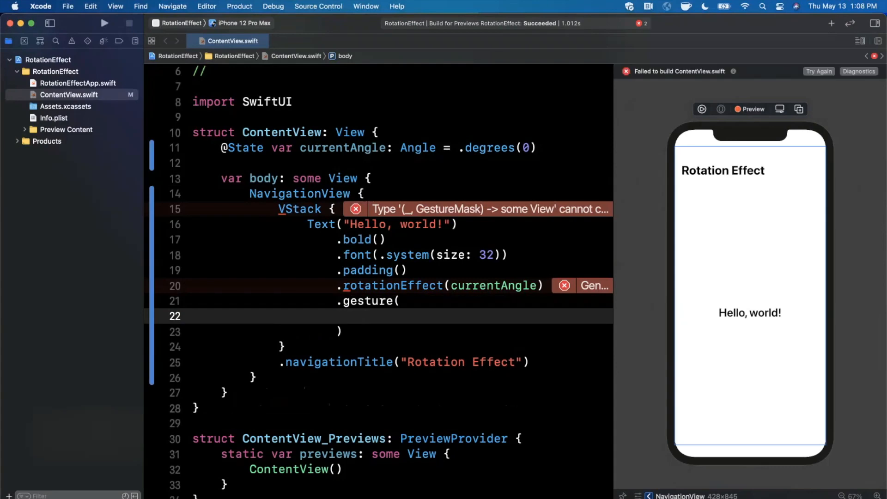
pyautogui.write('RoationGe')
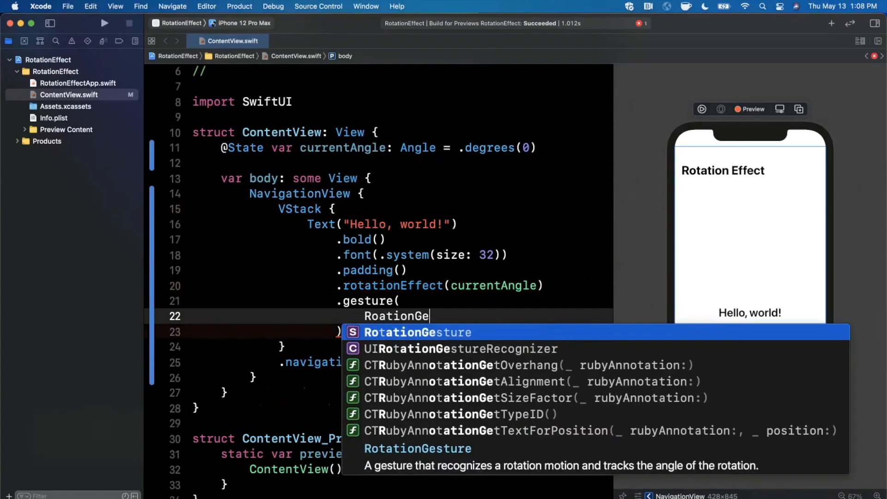
pyautogui.write('Rotation')
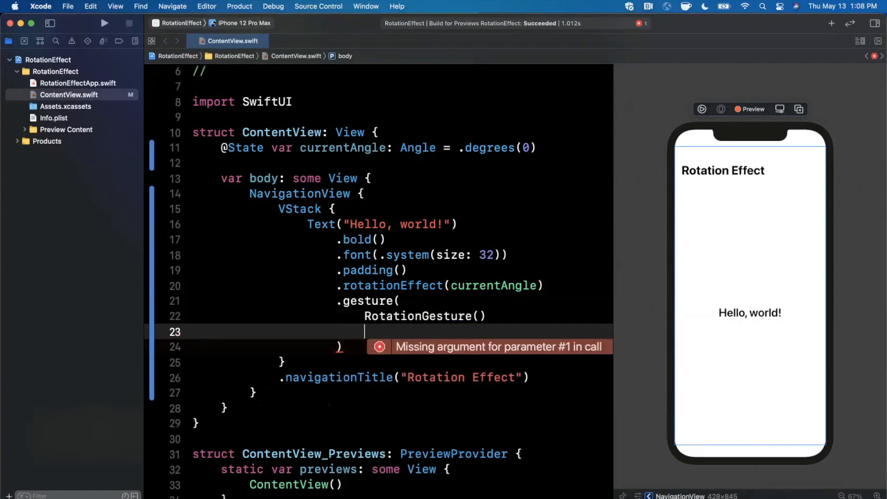
pyautogui.scroll(-3)
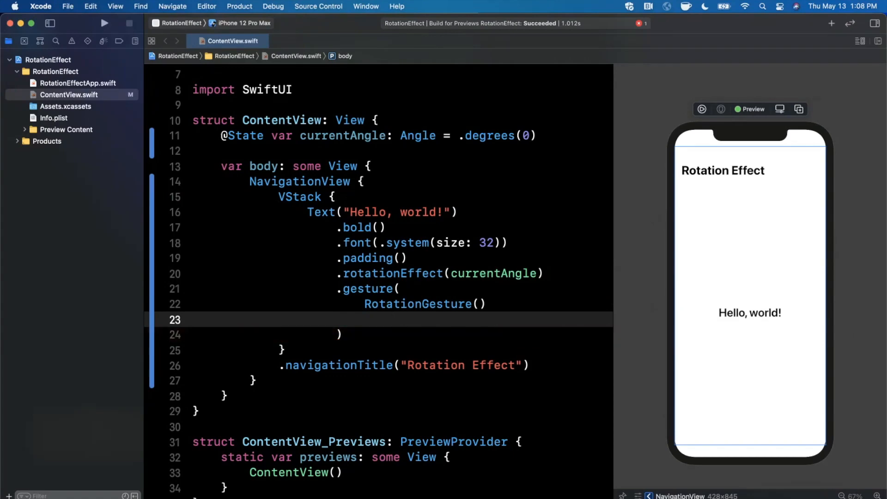
pyautogui.write('.on')
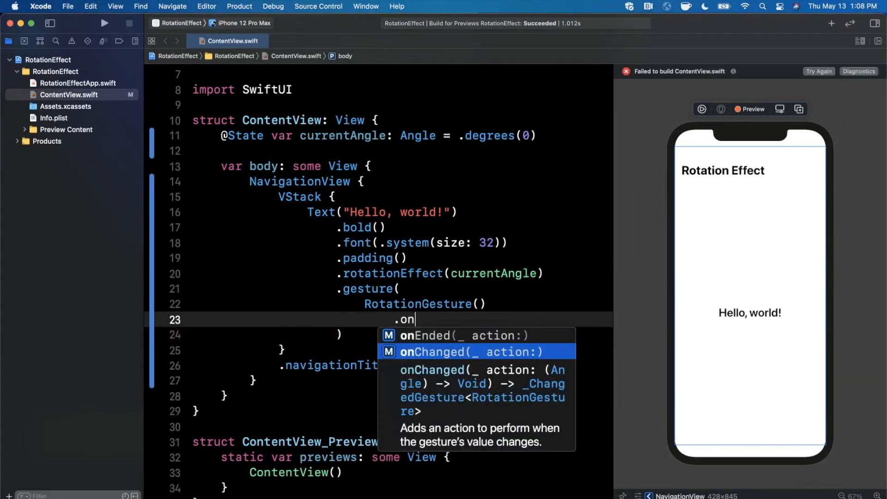
# Add an .onChanged { angle in } closure to RotationGesture().
pyautogui.click(469, 351)
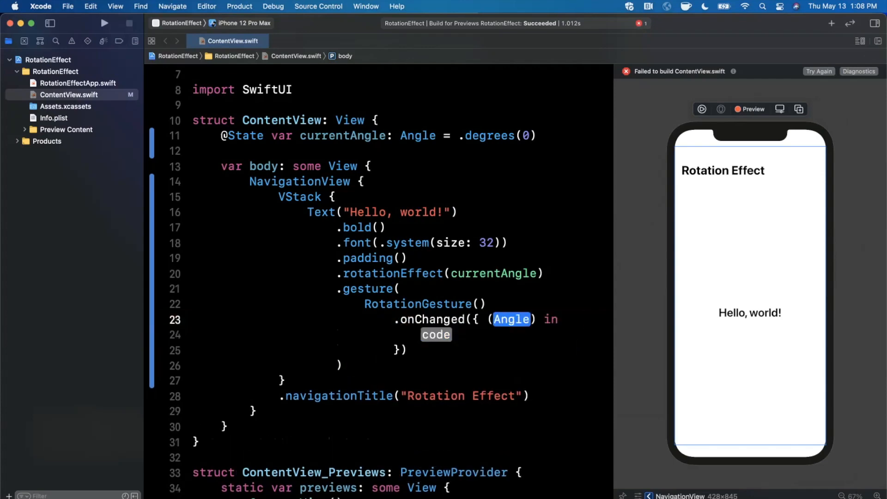
pyautogui.write('angel')
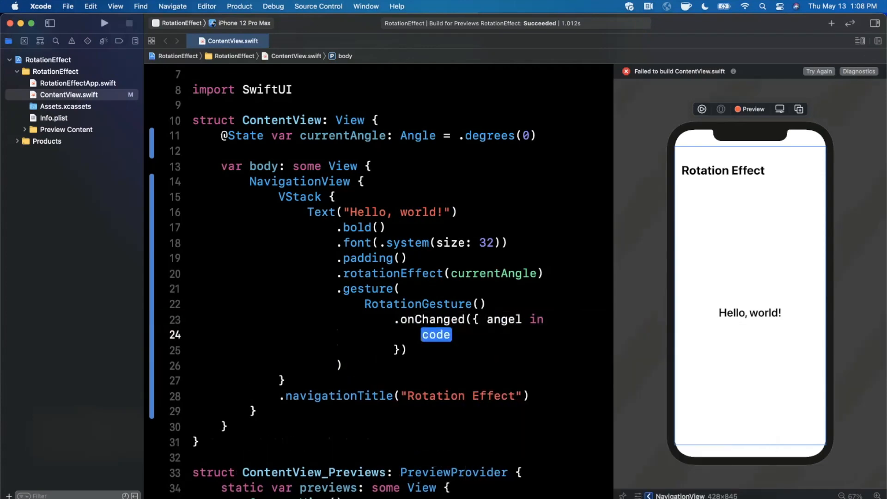
pyautogui.press('Delete')
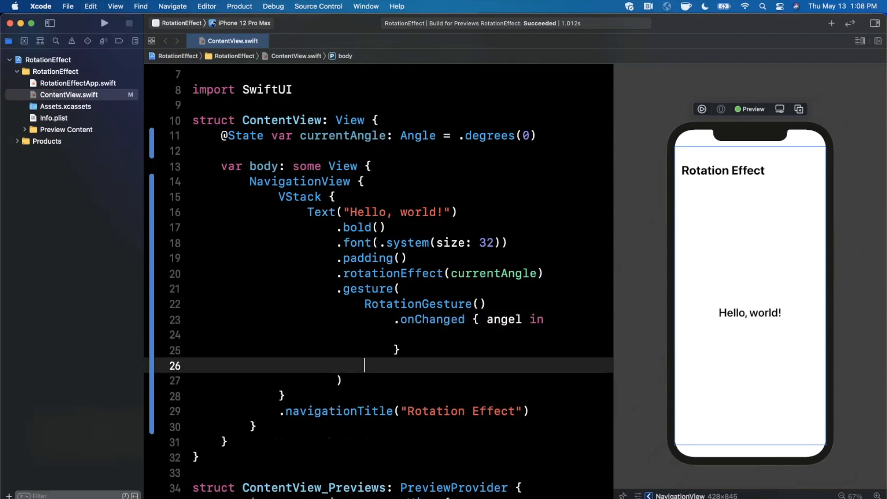
# Add an .onEnded { angle in } closure and place the cursor inside onChanged.
pyautogui.write('.onCE')
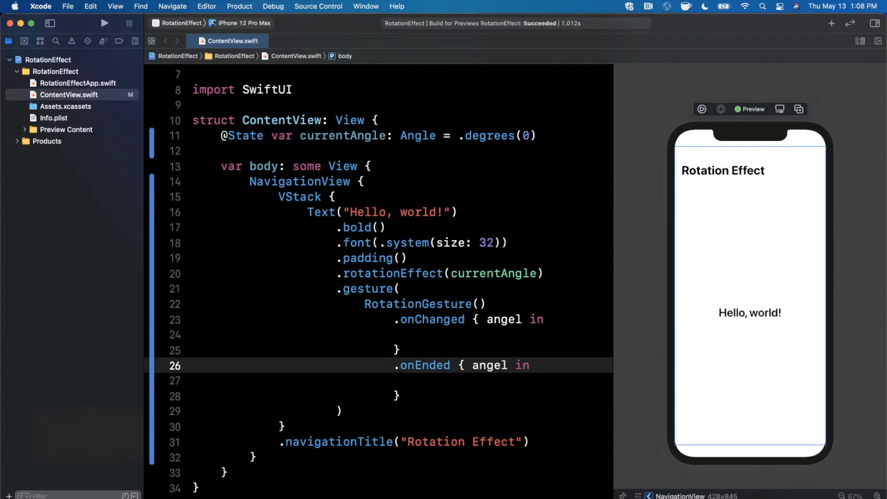
pyautogui.write('a')
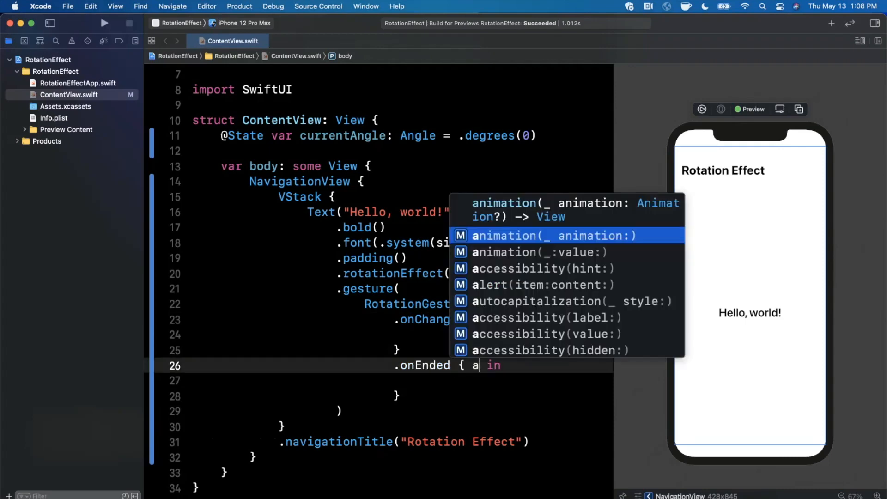
pyautogui.write('ngle')
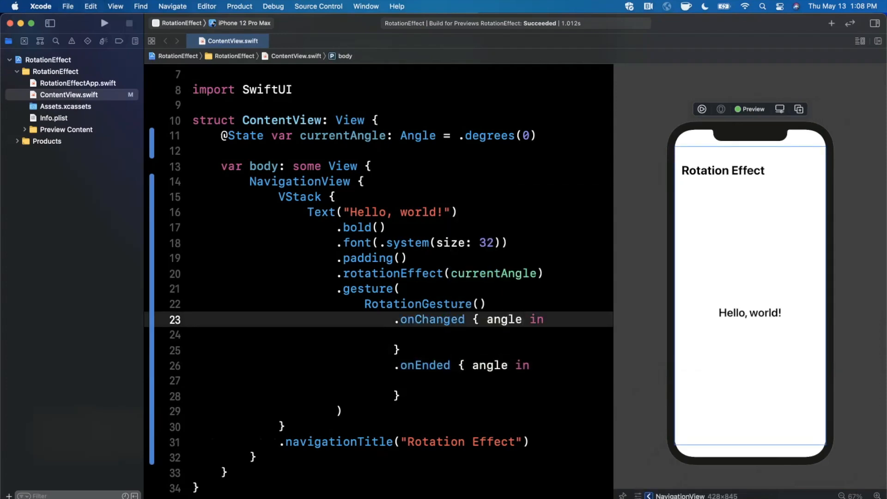
pyautogui.click(521, 319)
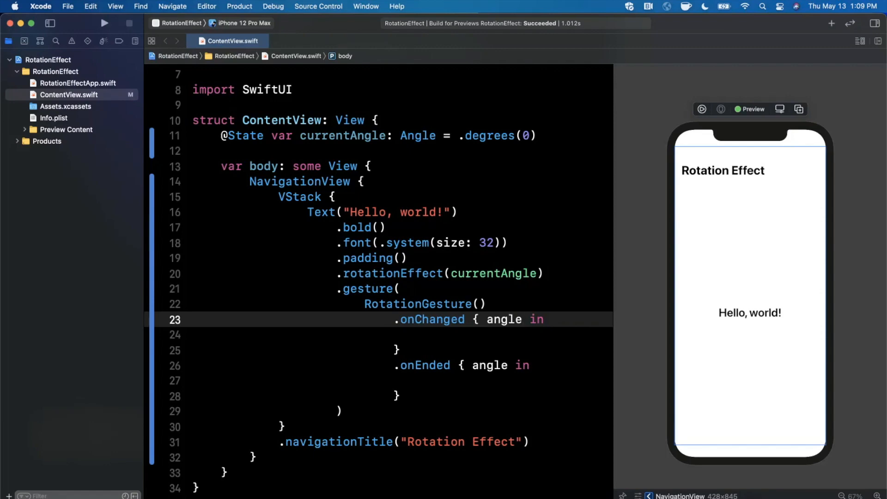
pyautogui.click(522, 319)
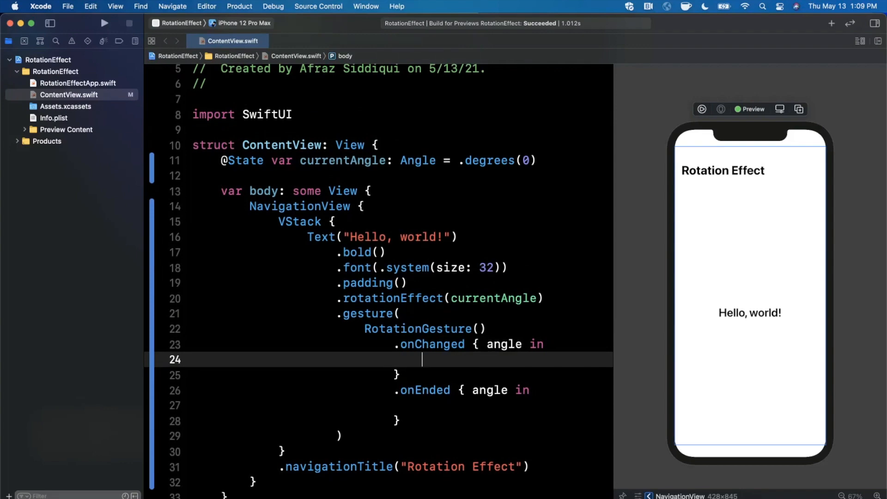
# Write currentAngle = angle inside the onChanged closure.
pyautogui.write('currn')
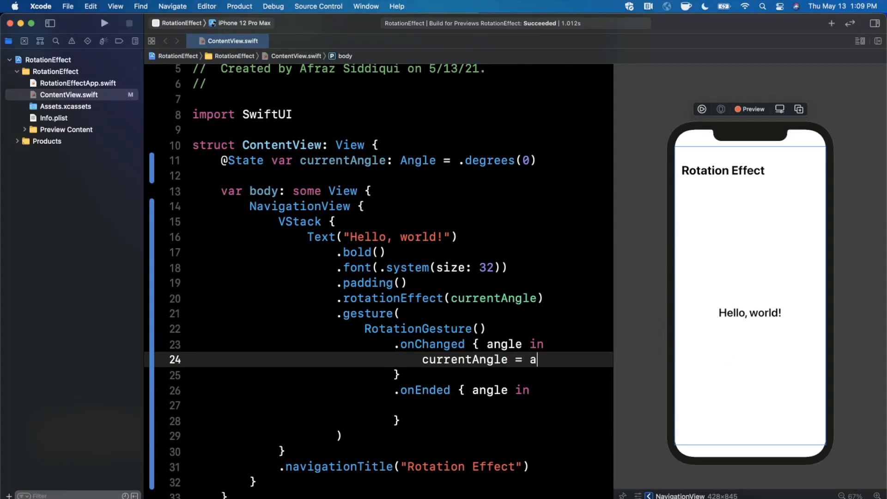
pyautogui.write('ngle')
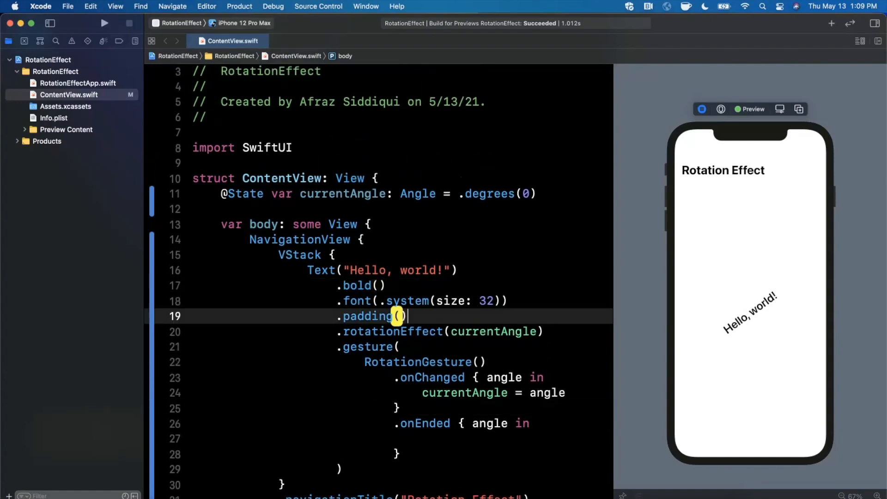
# Add .background(Color.blue) to the text and duplicate the currentAngle state line.
pyautogui.write('.background(View)')
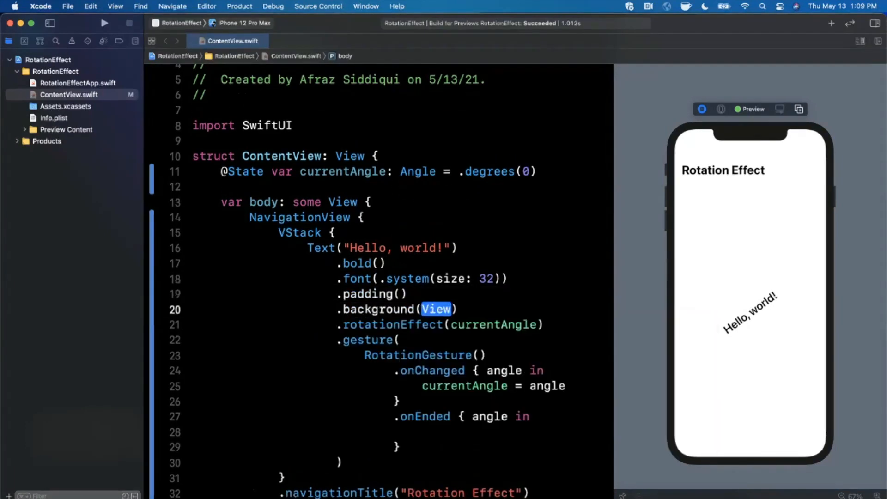
pyautogui.write('Color.')
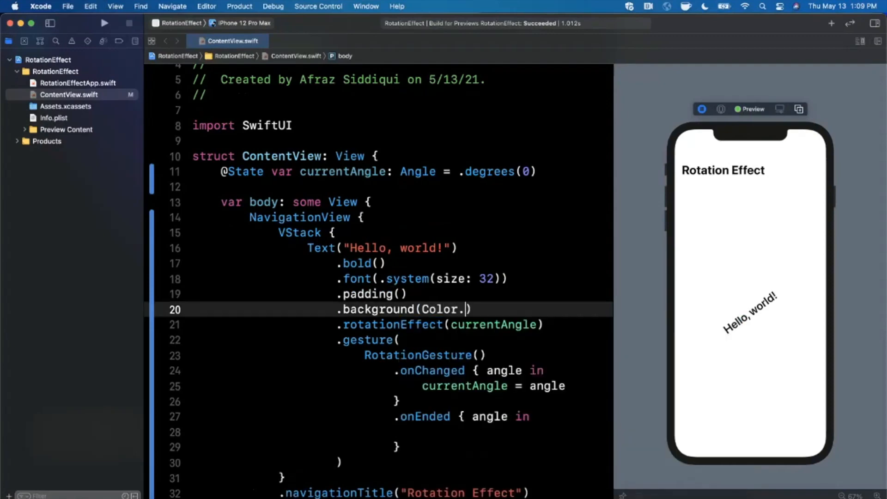
pyautogui.write('blue')
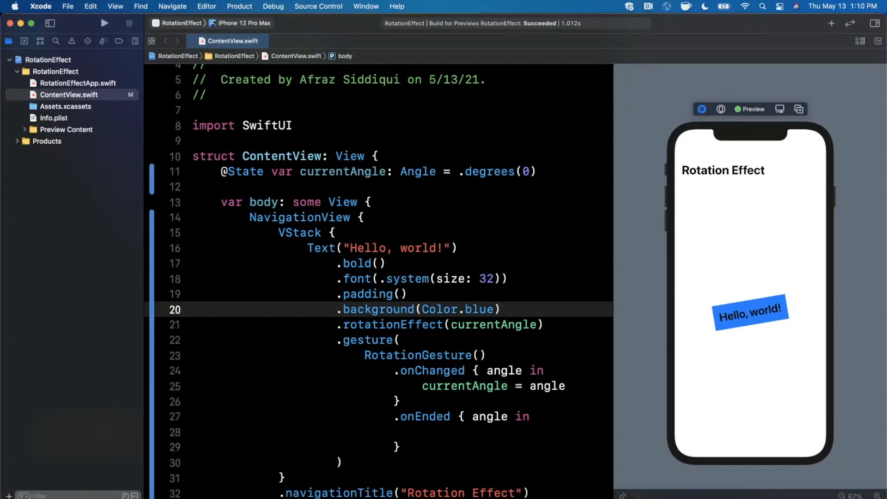
pyautogui.scroll(-3)
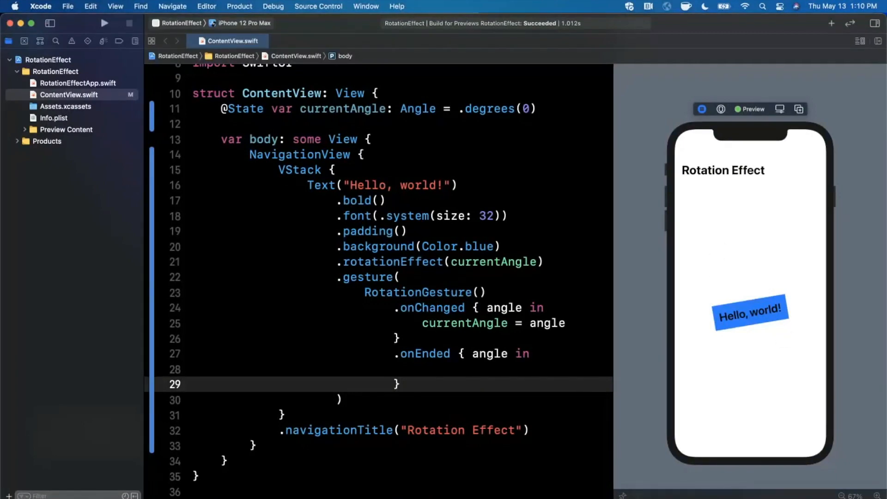
pyautogui.scroll(3)
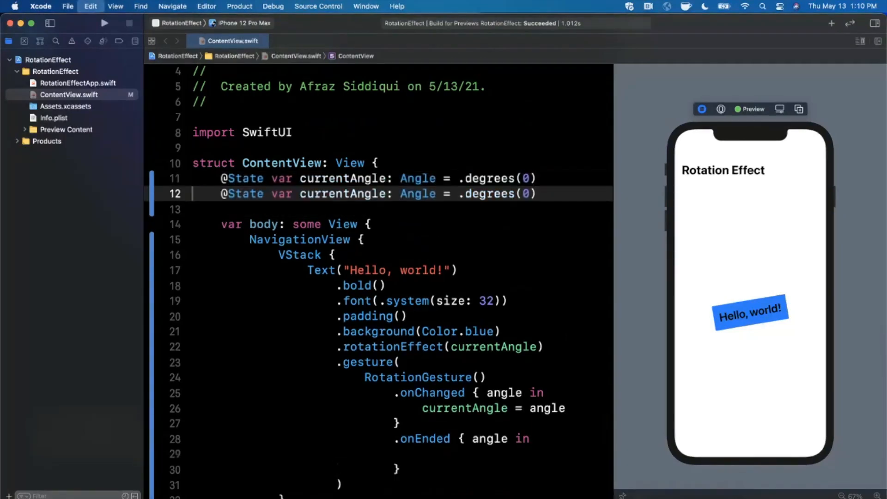
# Rename the copy to finalAngle and use .rotationEffect(currentAngle + finalAngle).
pyautogui.write('fna')
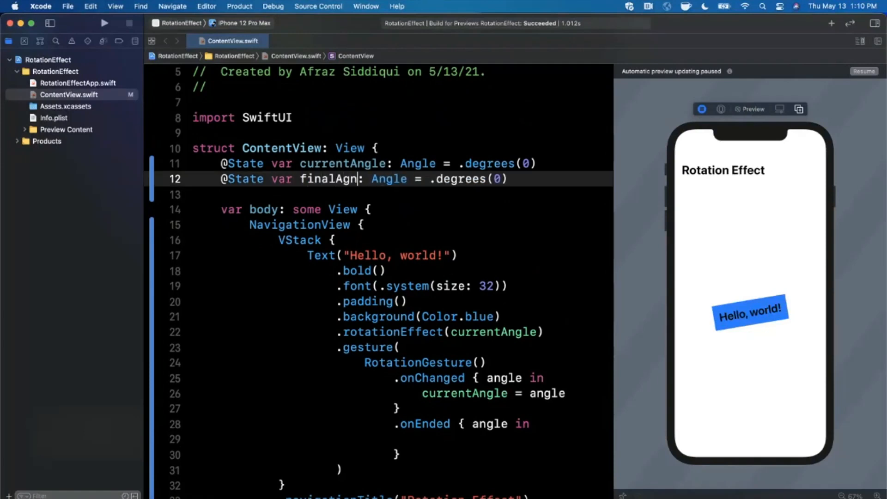
pyautogui.write('le')
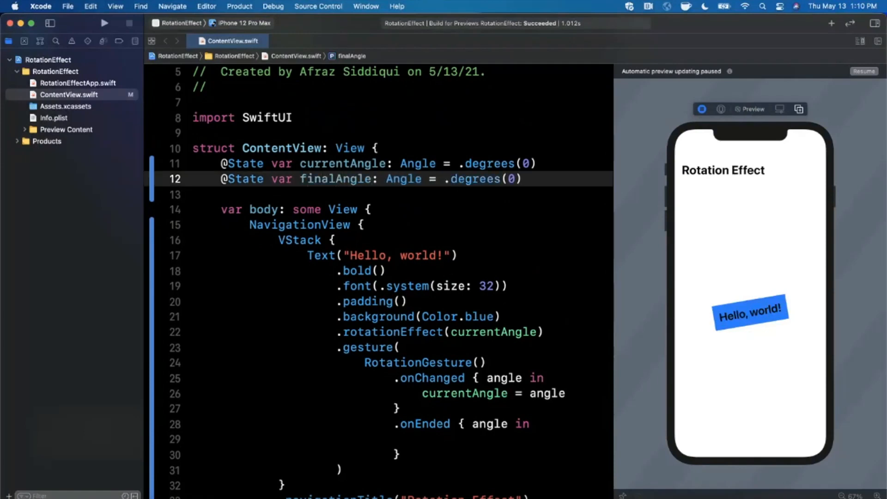
pyautogui.scroll(-3)
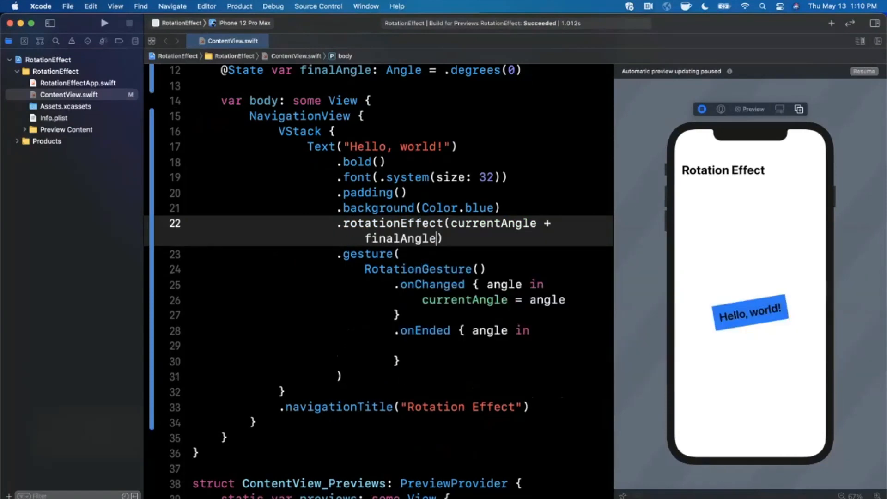
pyautogui.scroll(-3)
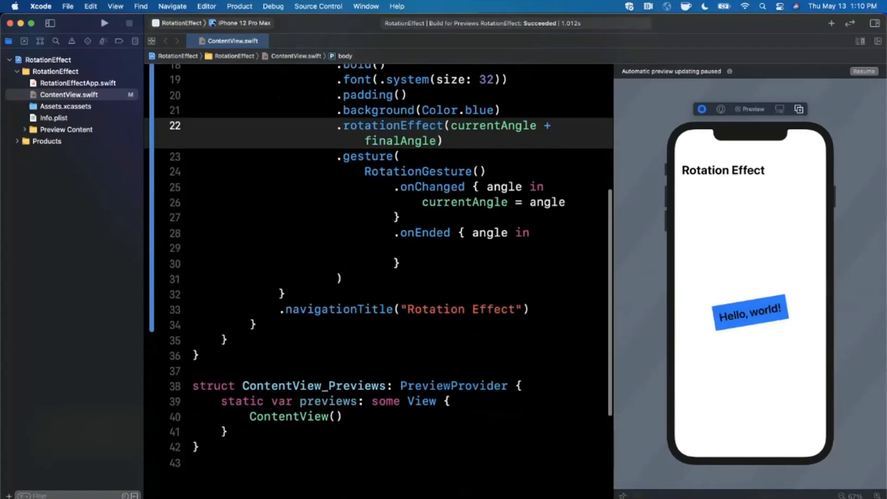
# In onEnded, set finalAngle = angle and reset currentAngle to zero degrees.
pyautogui.click(421, 247)
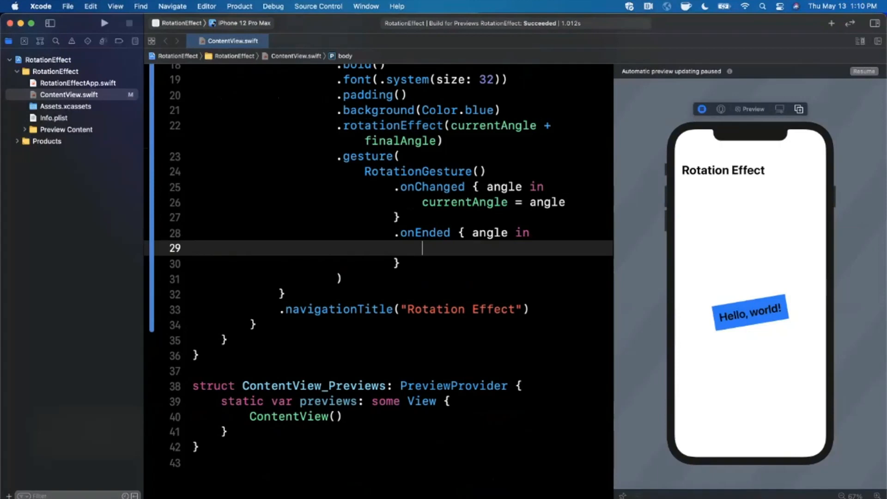
pyautogui.write('finalAngle')
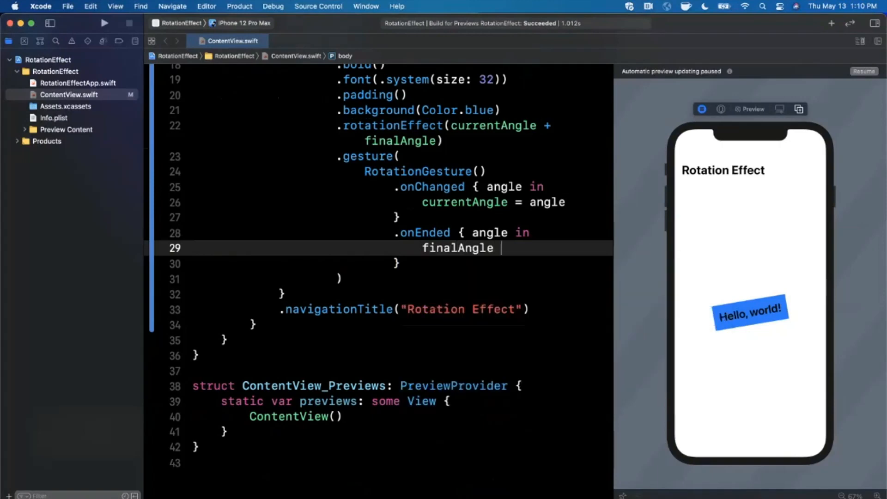
pyautogui.write('= angle')
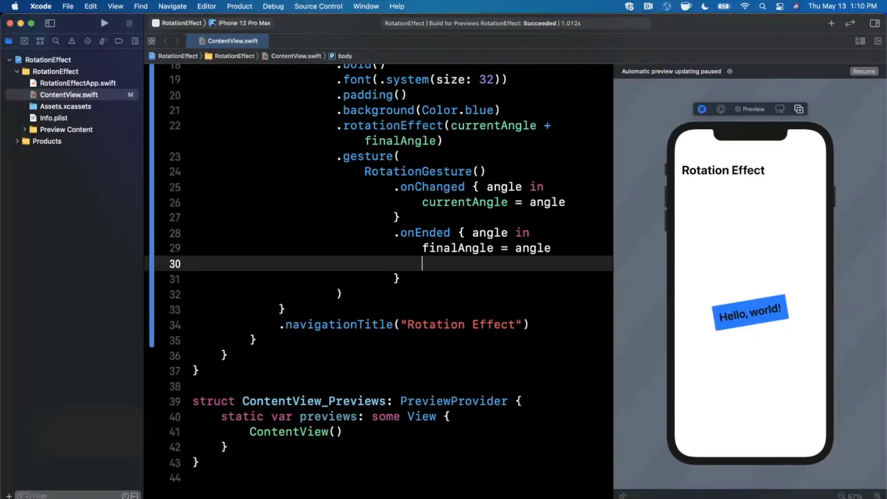
pyautogui.write('currentAngle = 0')
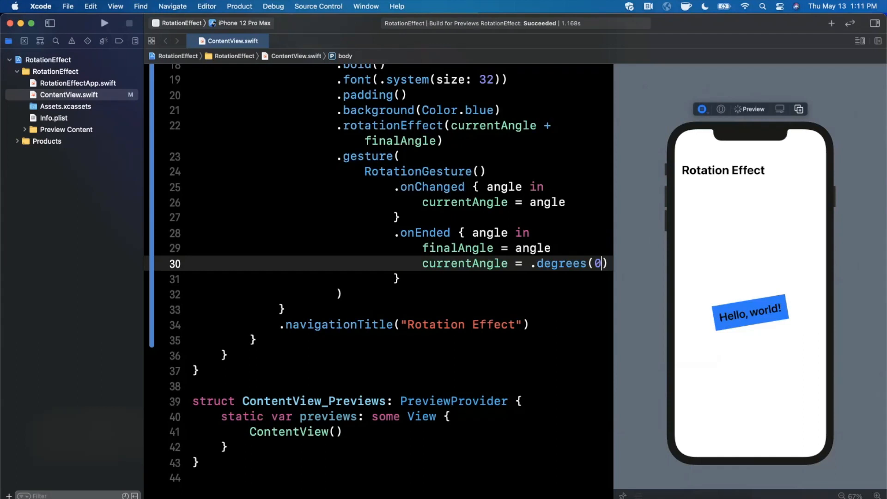
# Resume the canvas preview, rotate the Hello, world! label, and scroll the editor back up.
pyautogui.click(701, 108)
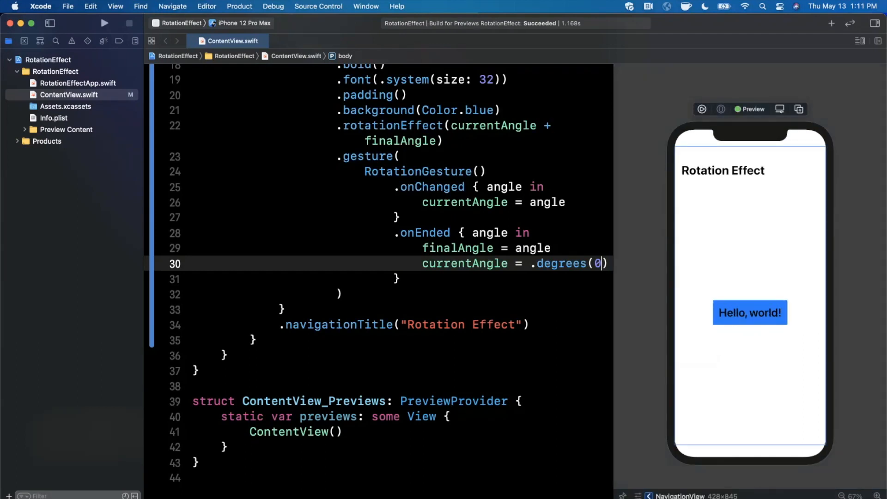
pyautogui.moveTo(702, 109)
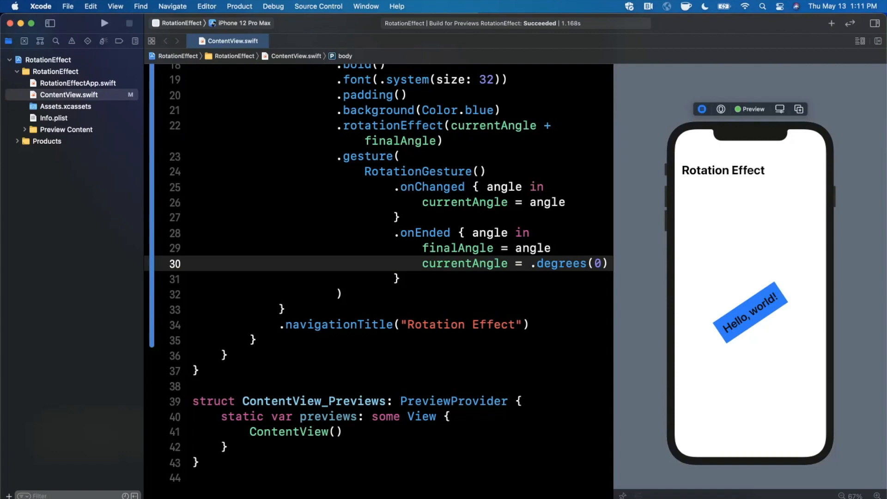
pyautogui.scroll(3)
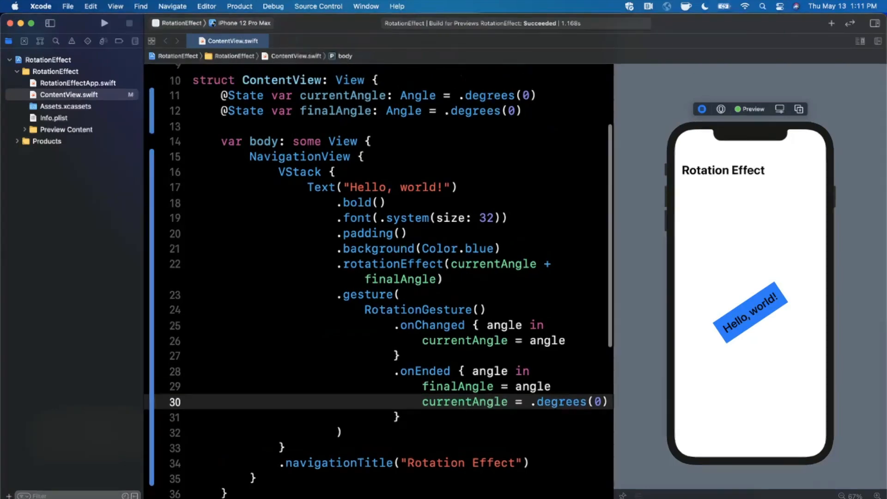
pyautogui.scroll(3)
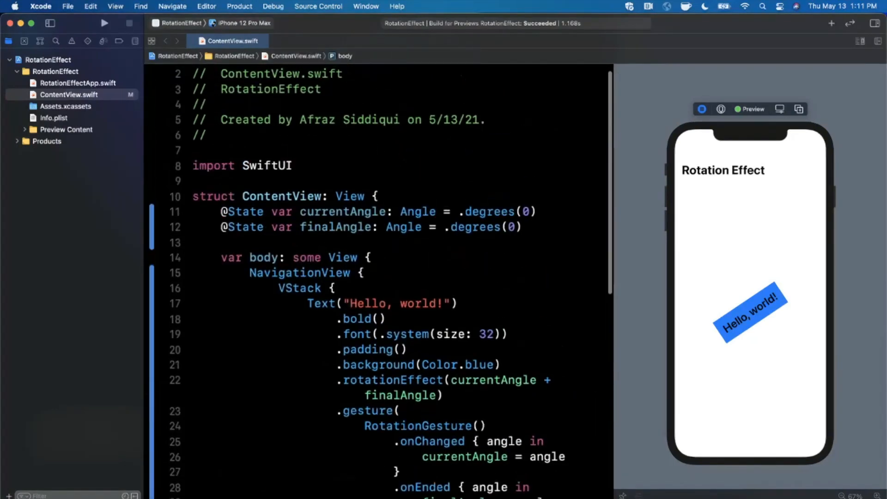